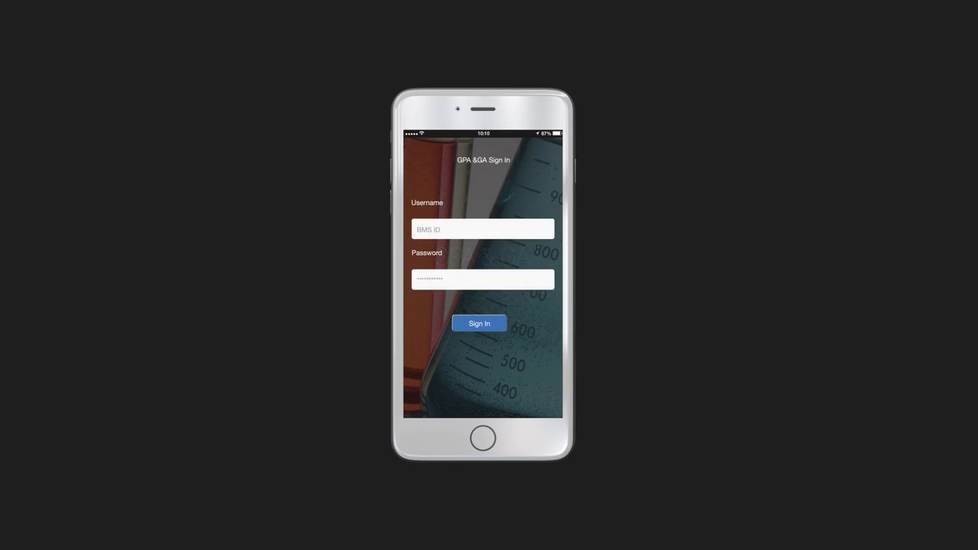
Step: Sign in with the username 'Smi' credentials to reach the home screen
left_click(480, 229)
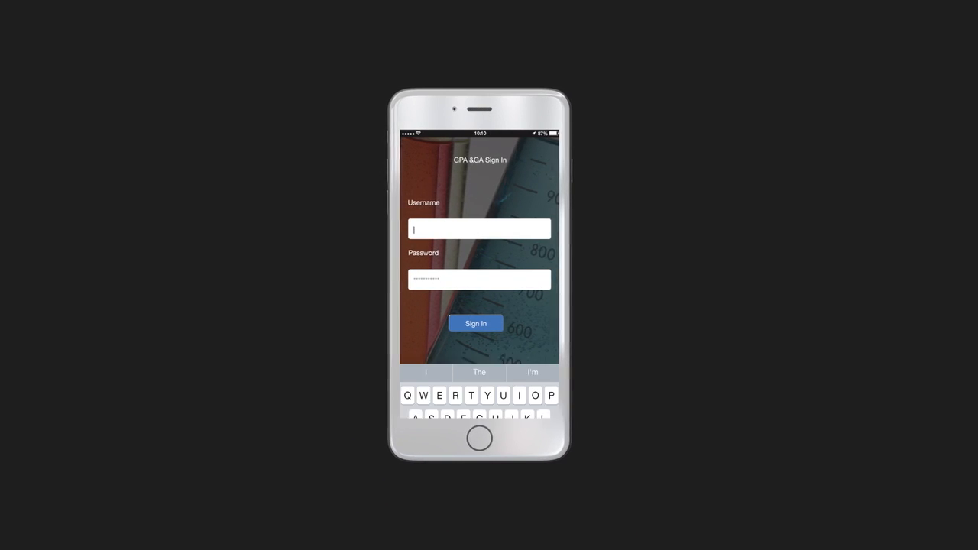
type("Smi")
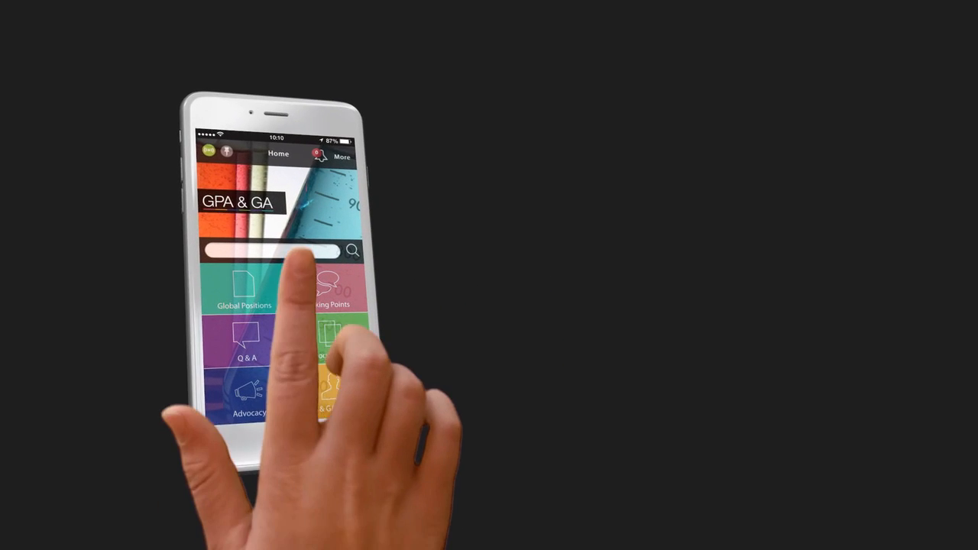
Step: Browse Global Positions and read the Biosimilars position's Key Messages
left_click(245, 287)
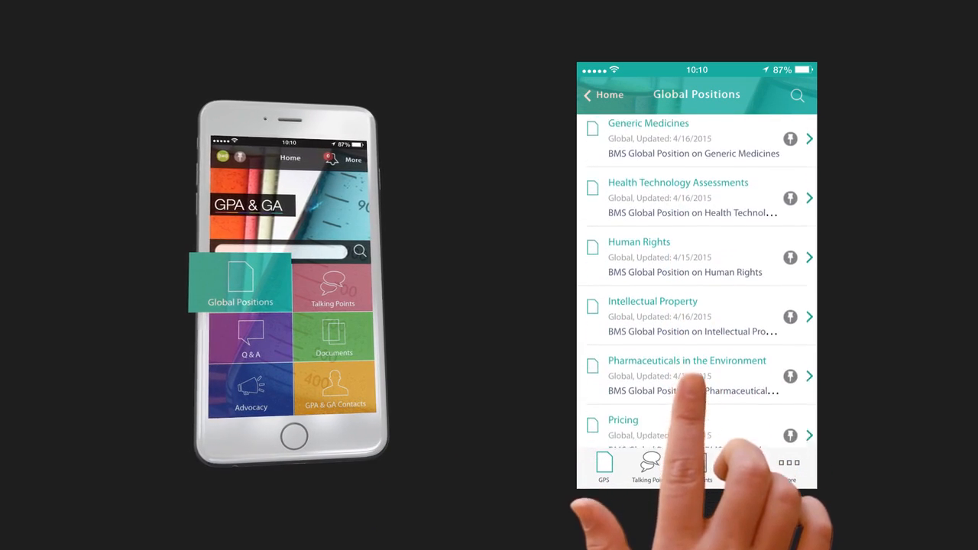
scroll("down", 3)
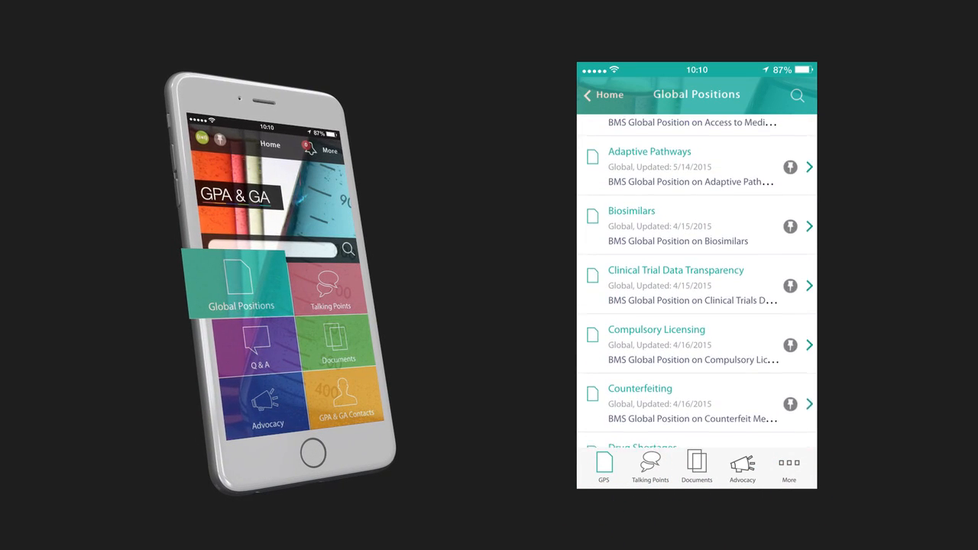
scroll("up", 3)
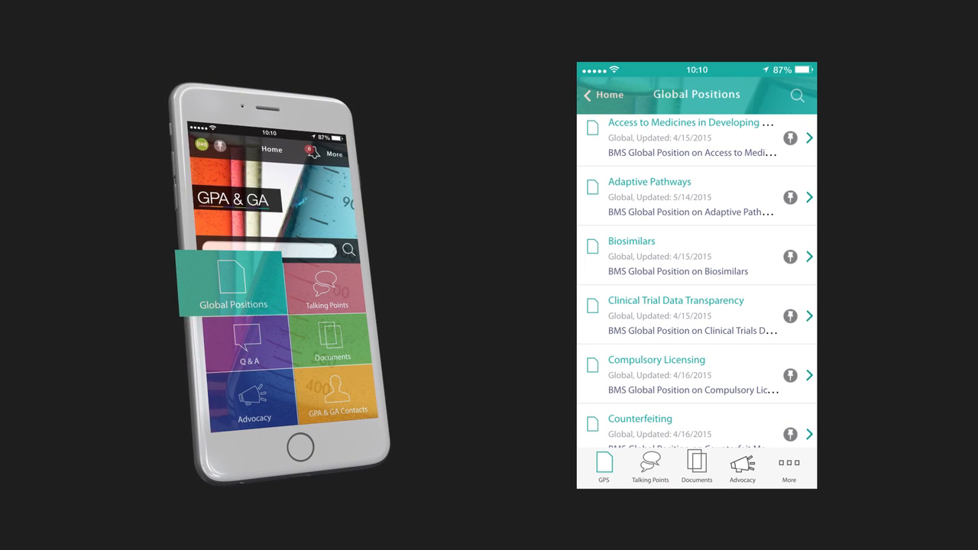
left_click(676, 257)
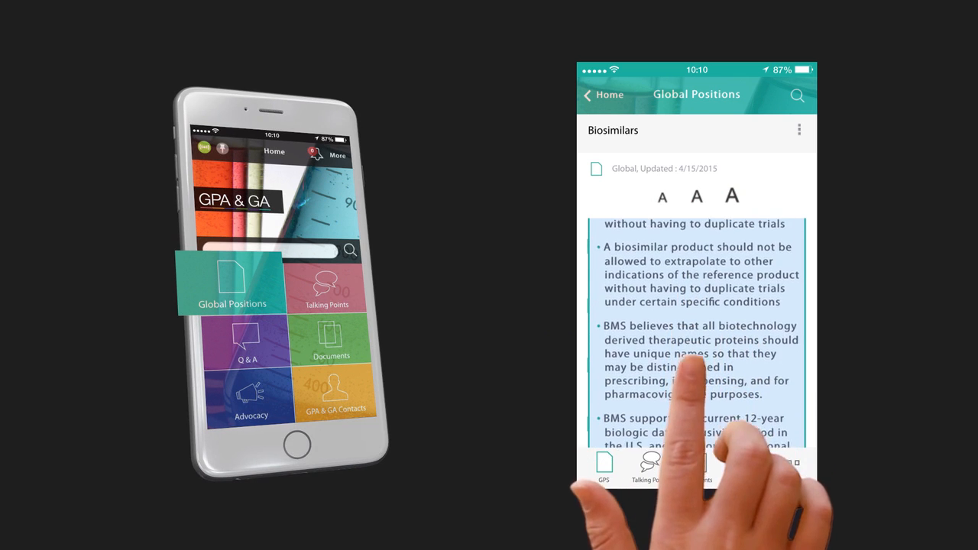
left_click(798, 130)
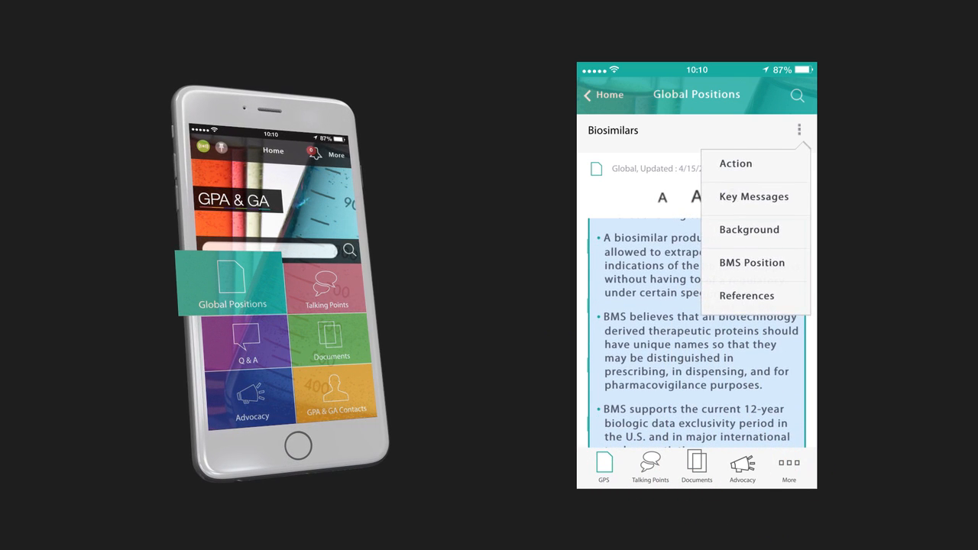
left_click(753, 196)
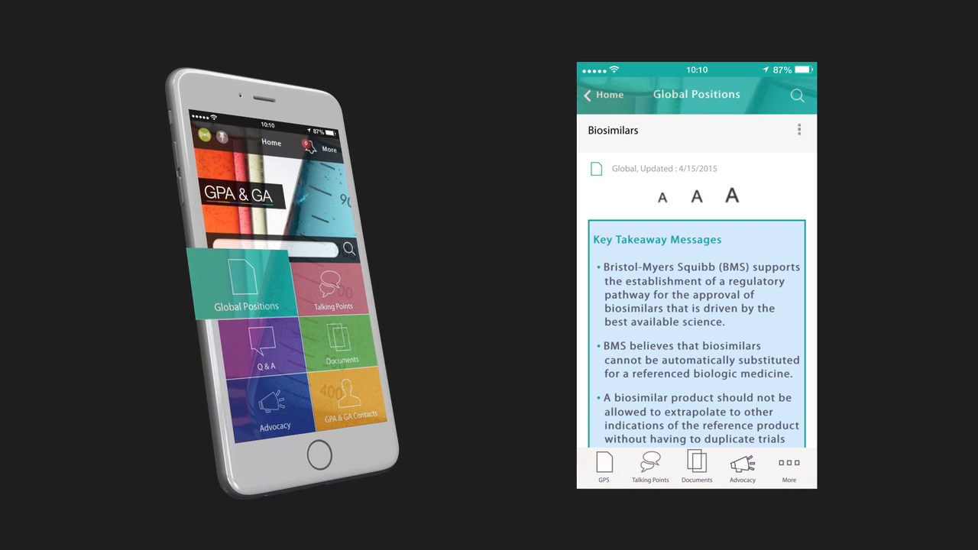
Step: Filter Talking Points to U.S. items, then move to the Documents section
left_click(652, 466)
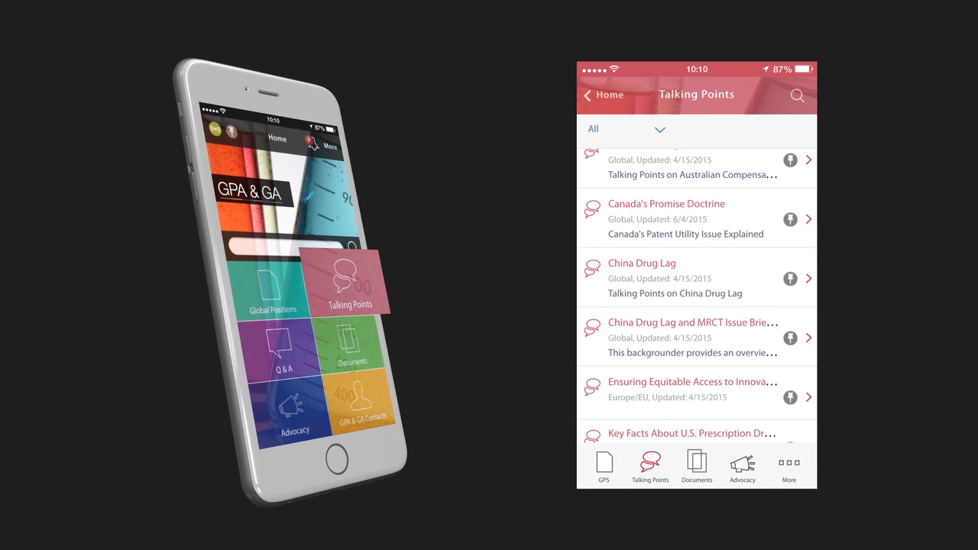
left_click(659, 129)
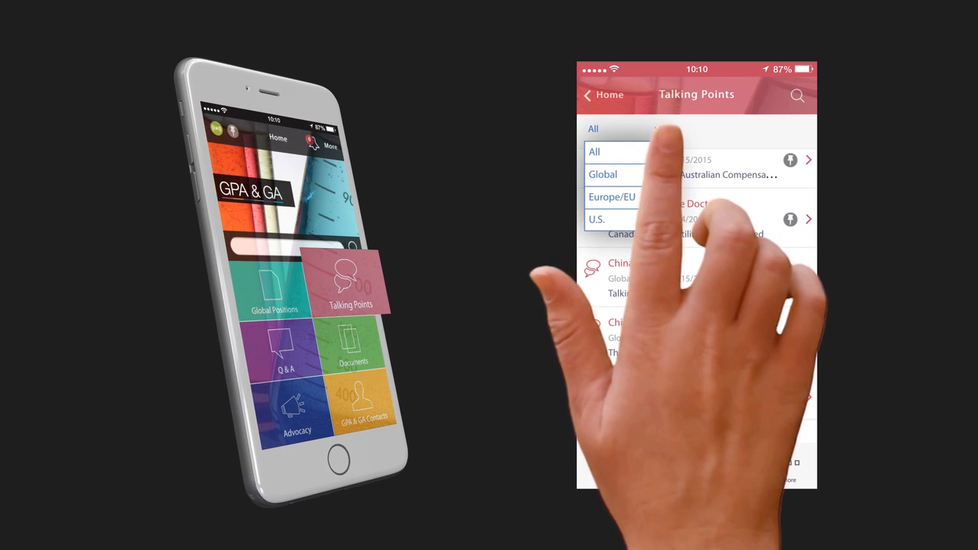
left_click(596, 220)
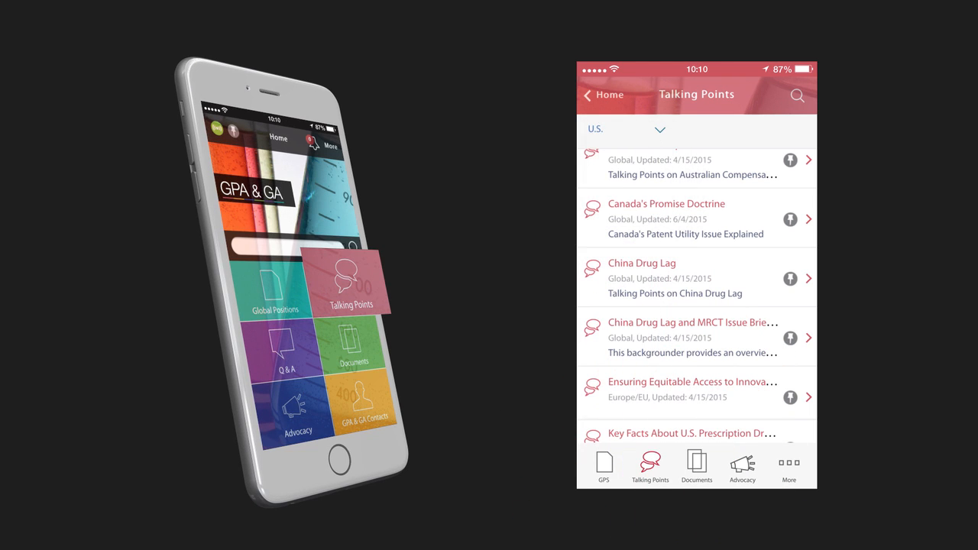
left_click(697, 466)
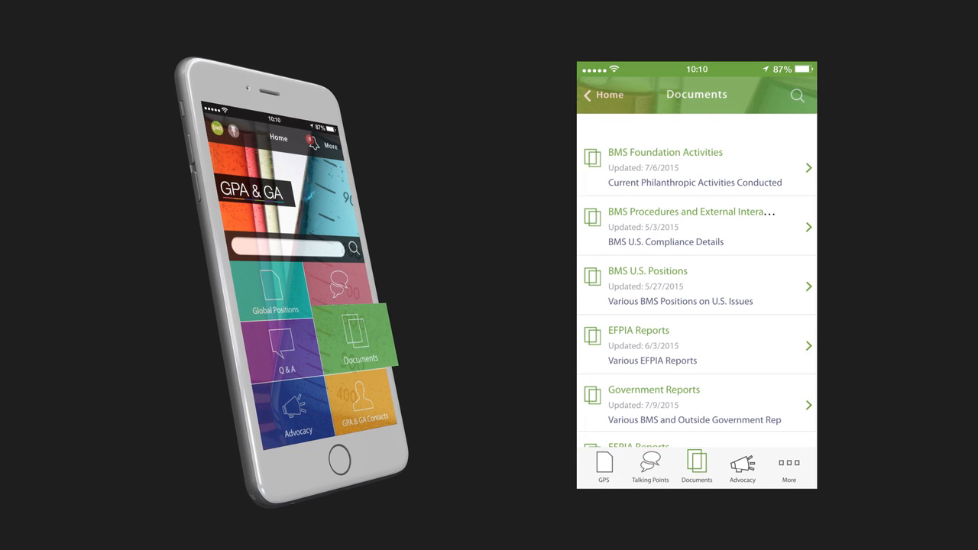
Step: View the full Bridging Cancer Care document, return to its summary and go to Advocacy
scroll("down", 3)
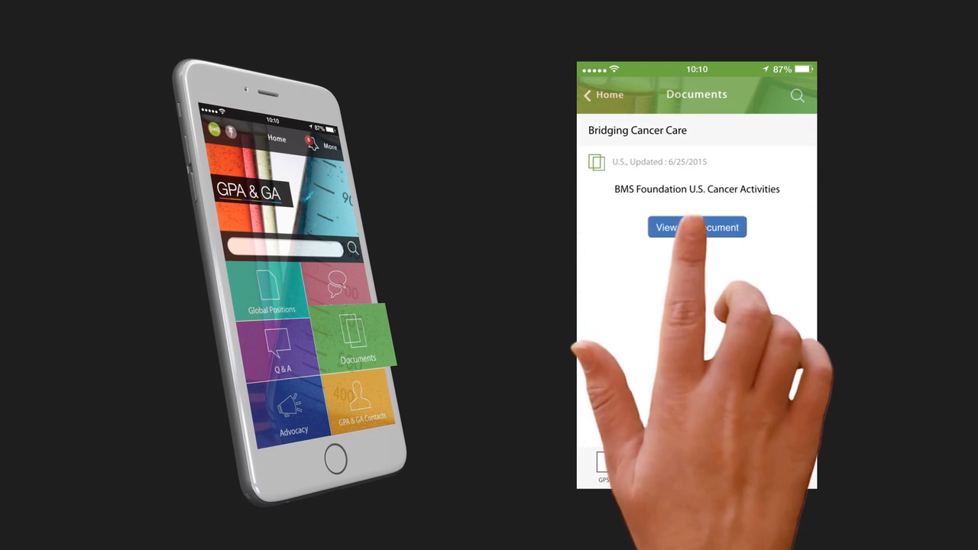
left_click(697, 226)
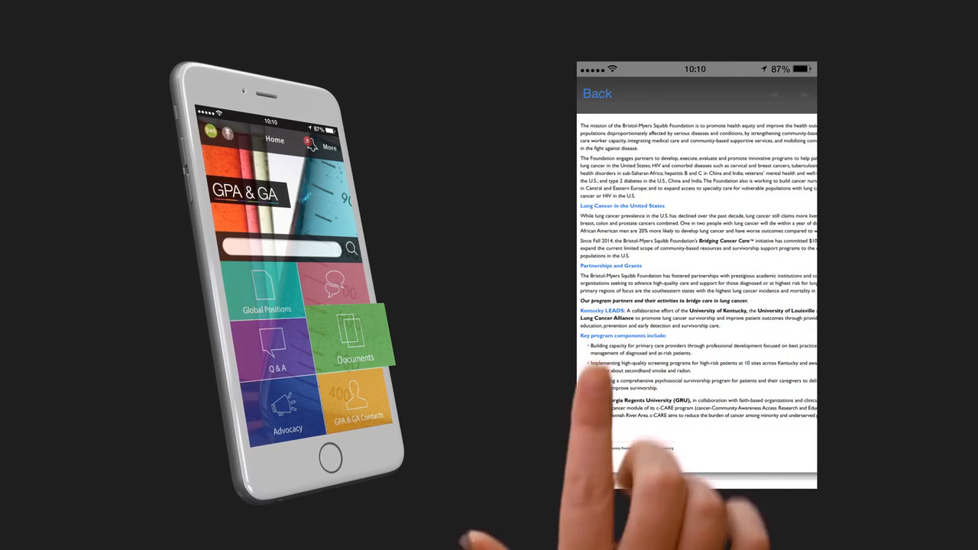
left_click(596, 93)
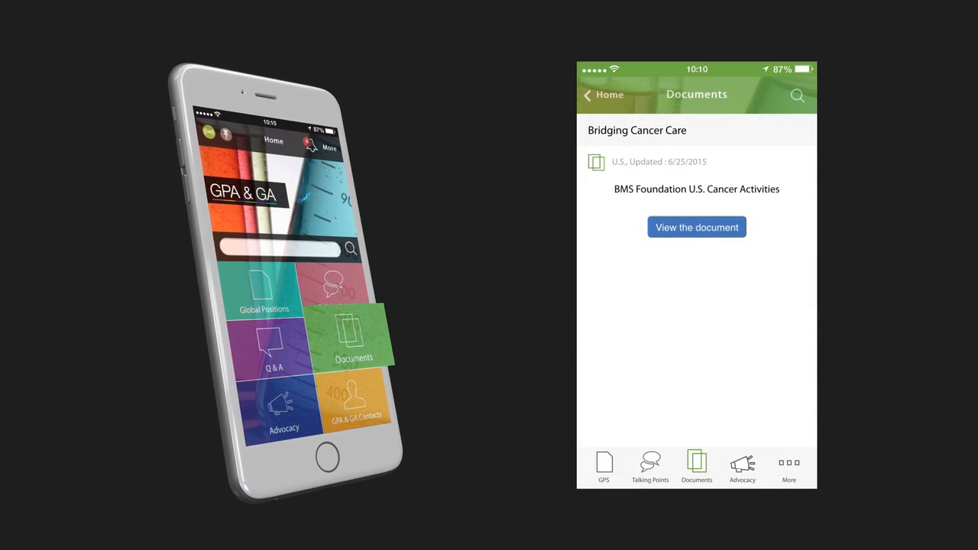
left_click(743, 466)
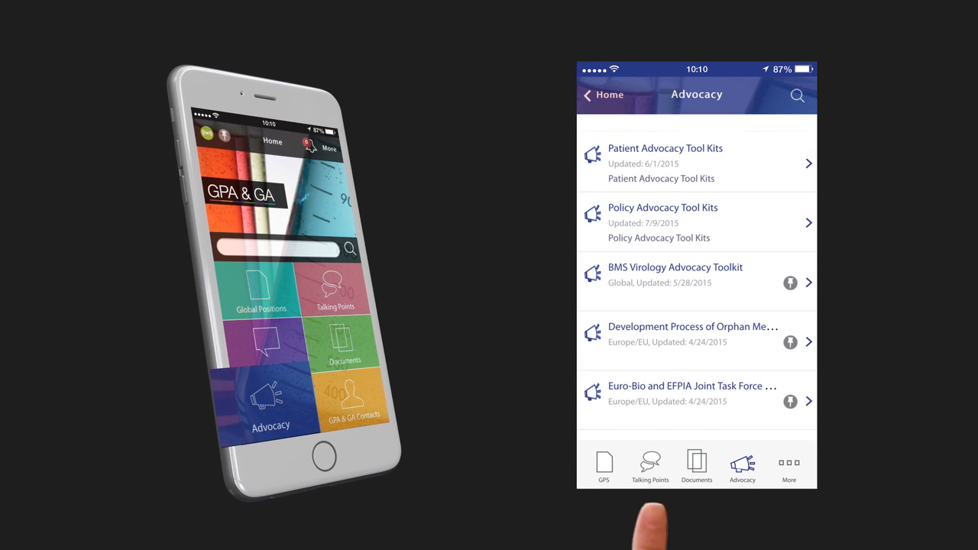
Step: View the BMS Virology Advocacy Toolkit's HCV Advocacy 2014 slide document
scroll("up", 3)
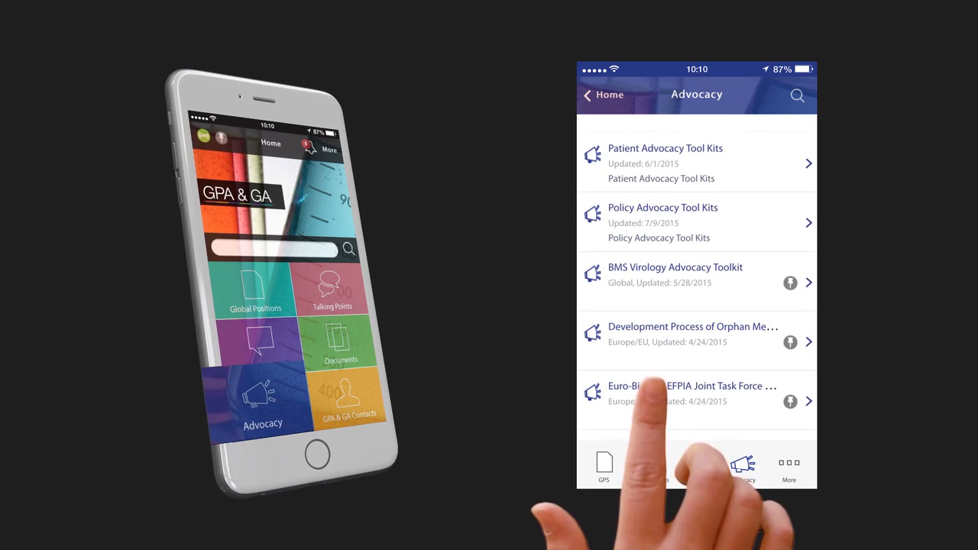
left_click(675, 275)
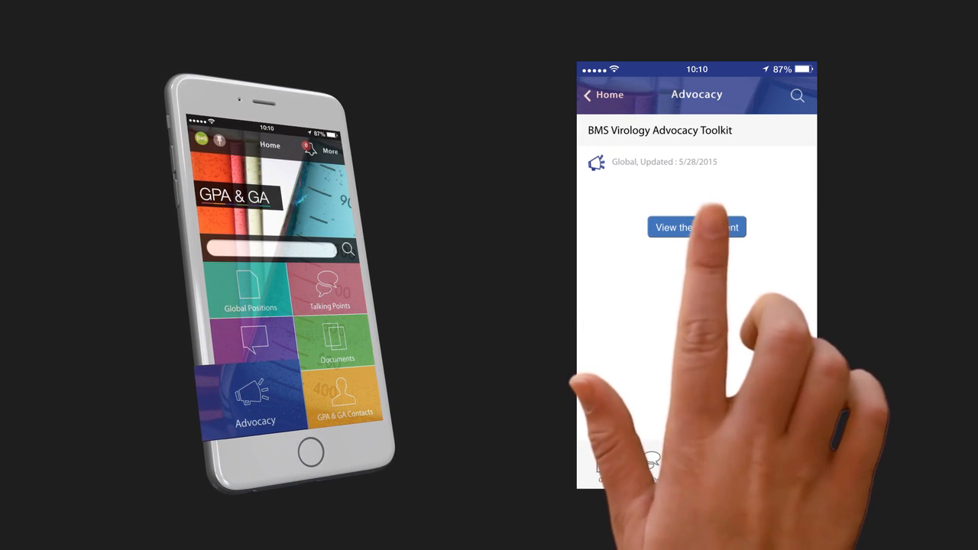
left_click(698, 226)
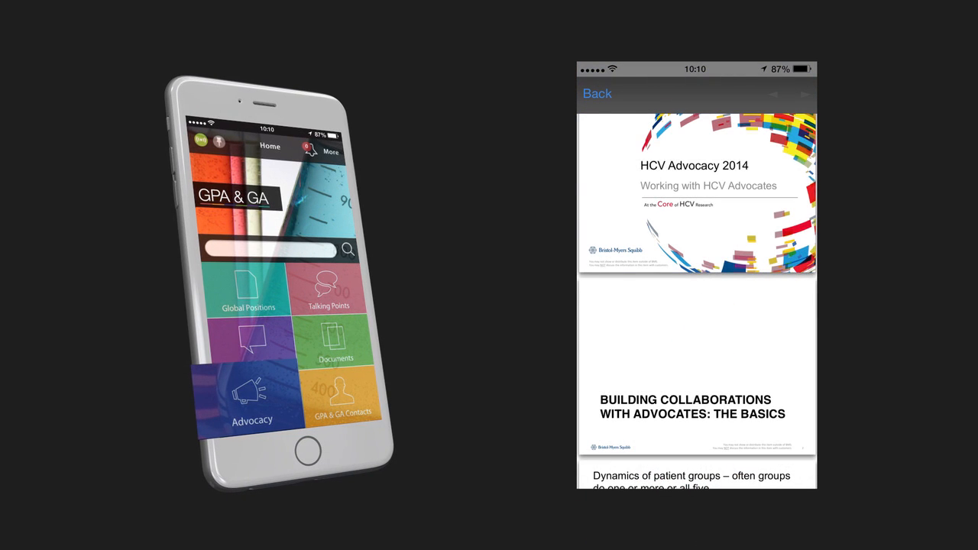
scroll("down", 3)
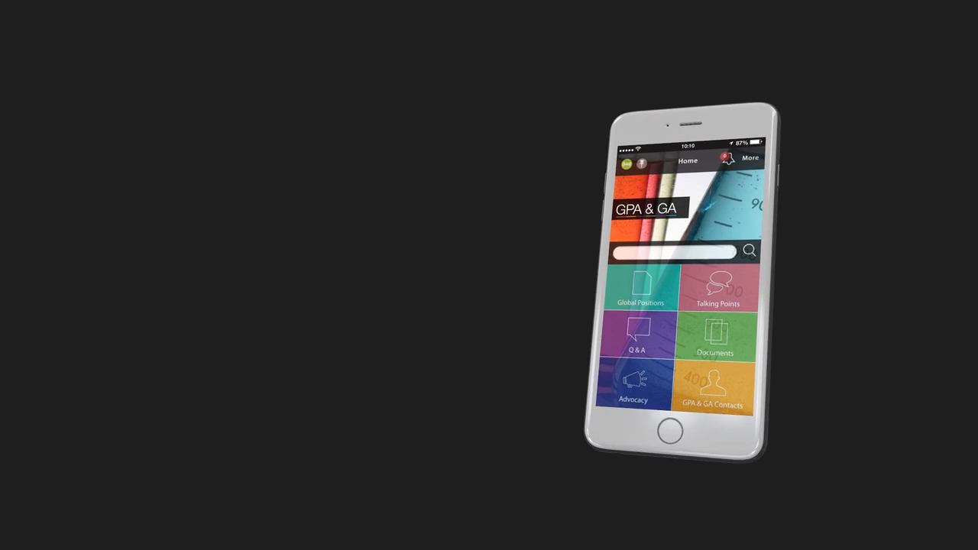
Step: Browse the Q & A list, then filter GPA & GA Contacts to Europe/EU and return Home
left_click(636, 339)
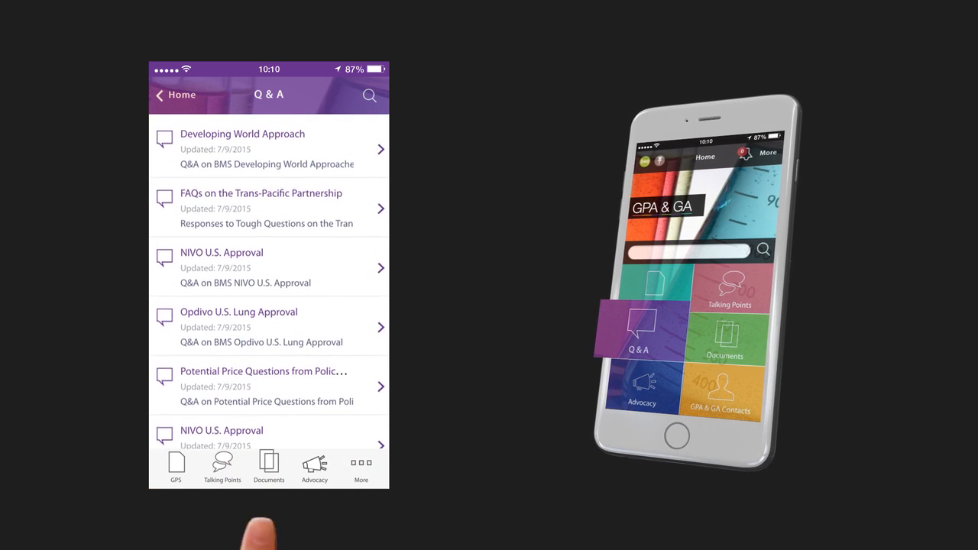
left_click(720, 390)
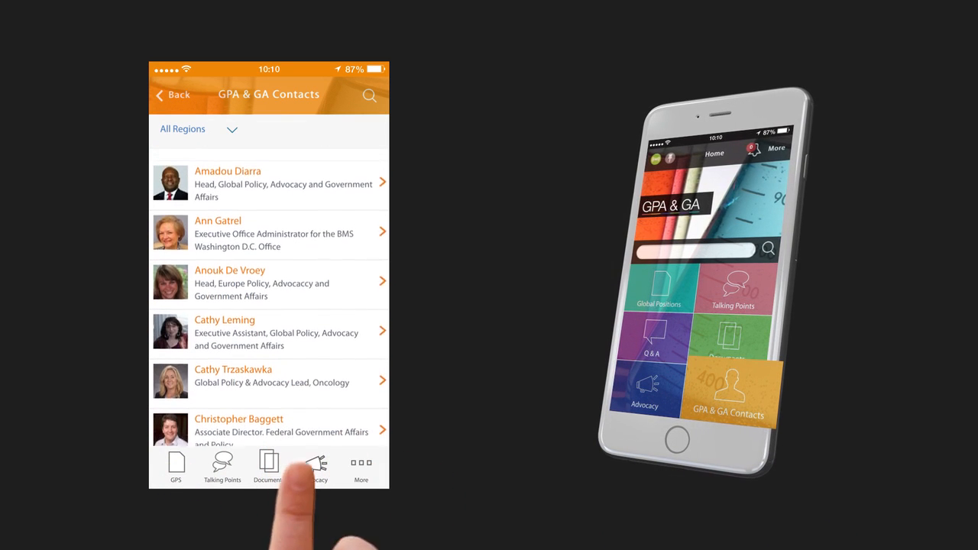
left_click(232, 128)
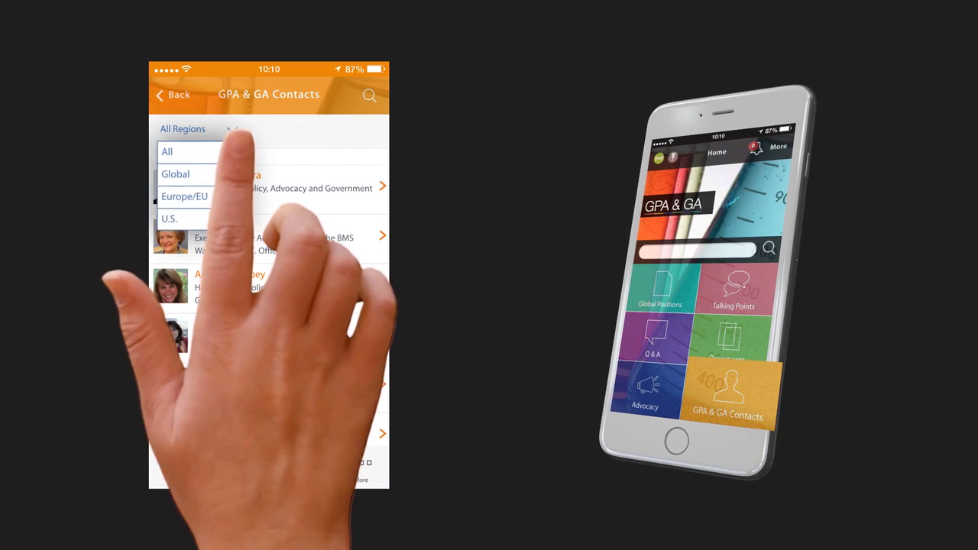
left_click(184, 196)
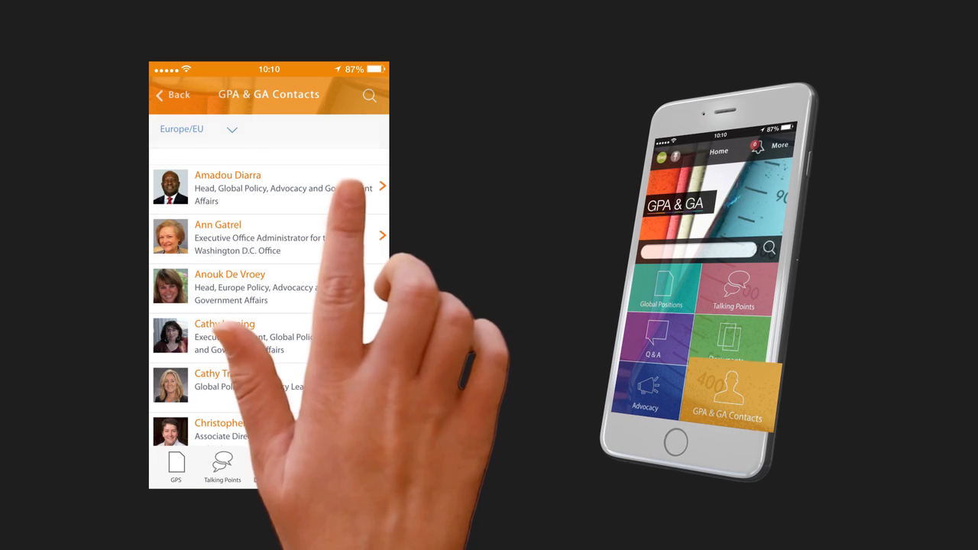
left_click(267, 187)
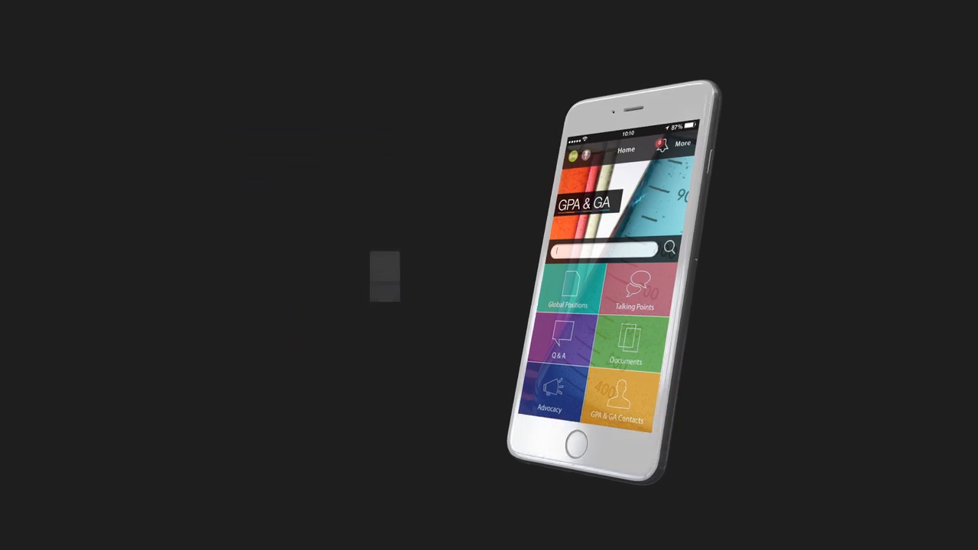
Step: Search the app for 'Biosimilar' and open the Biosimilars result from the seven hits
left_click(612, 248)
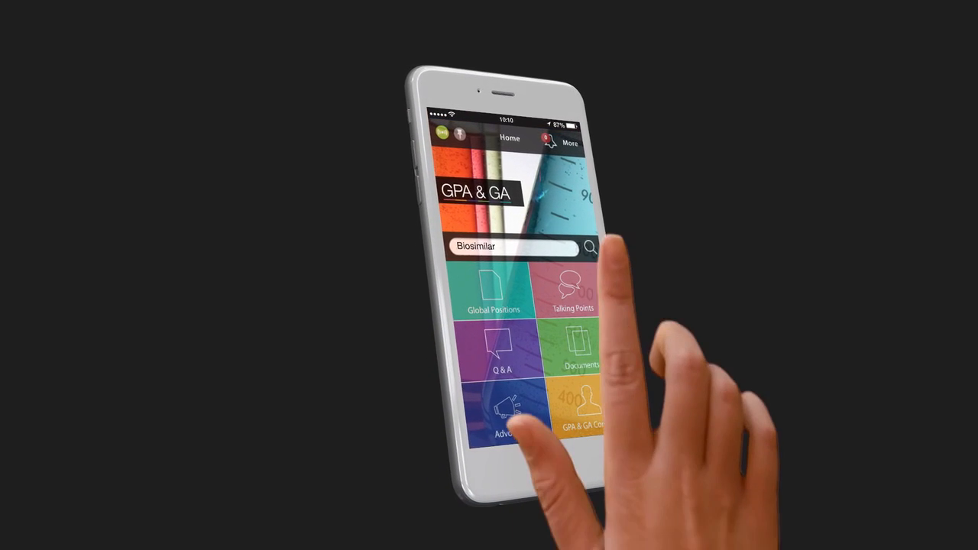
left_click(591, 246)
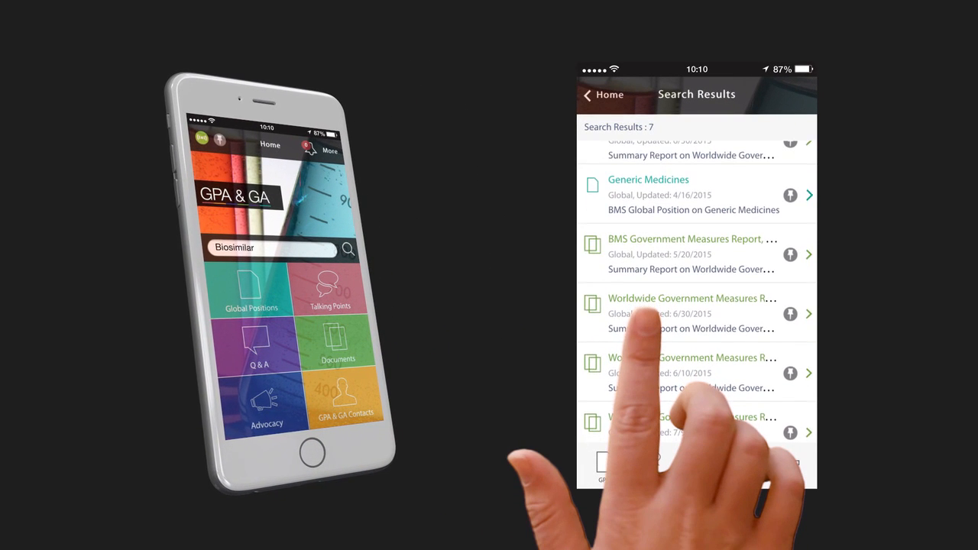
scroll("up", 3)
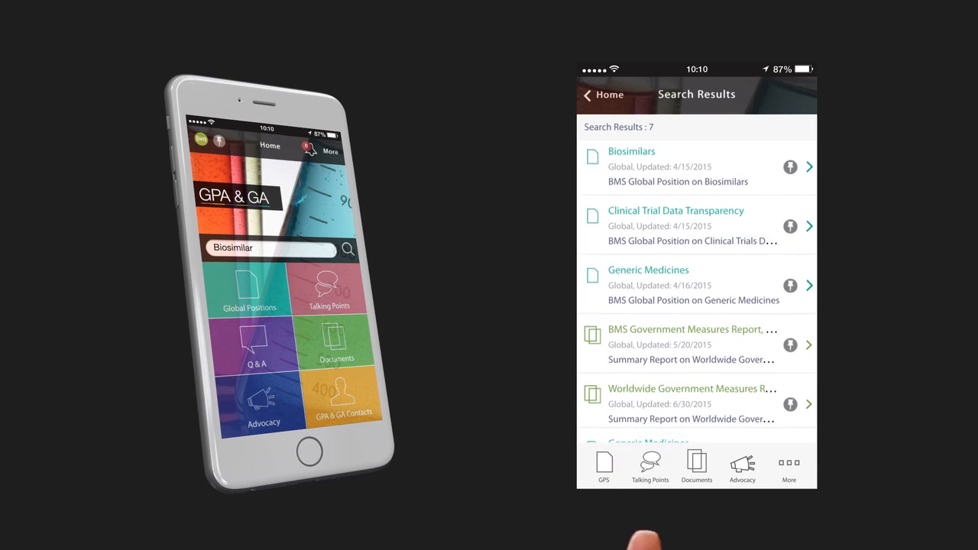
left_click(631, 152)
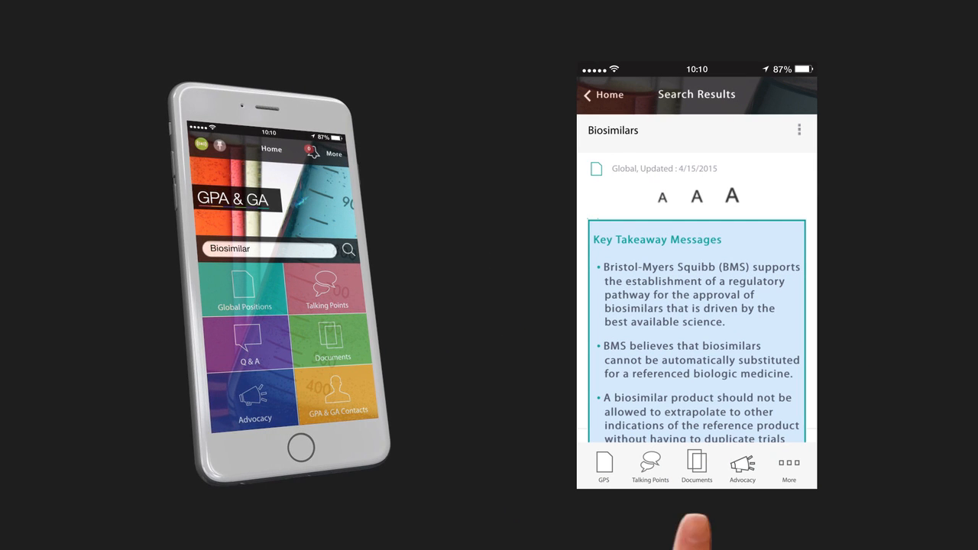
Step: Return Home and view the Notifications list
left_click(789, 468)
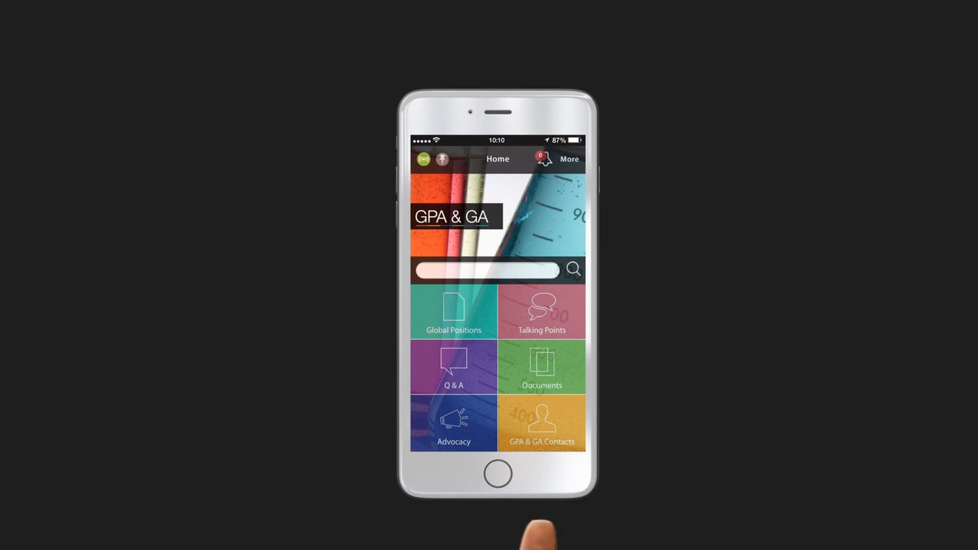
left_click(546, 159)
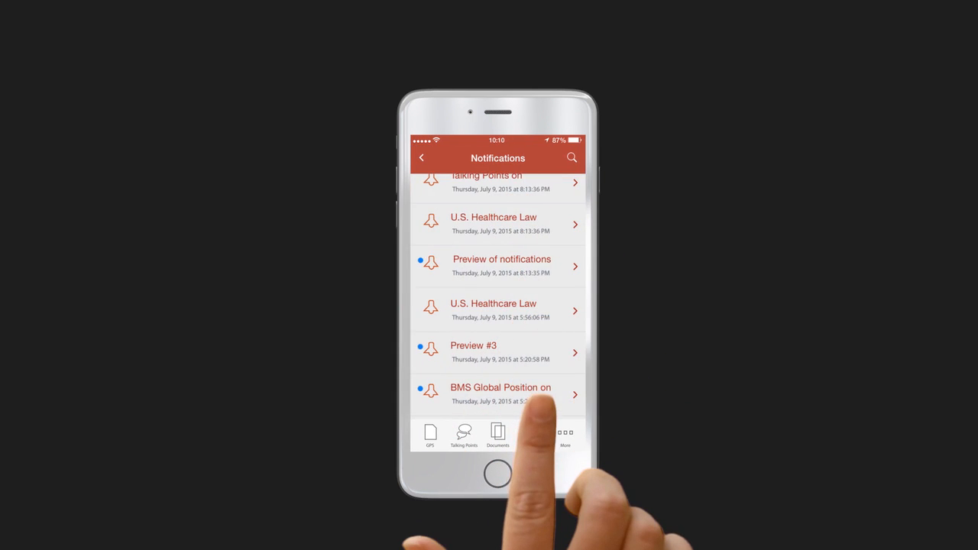